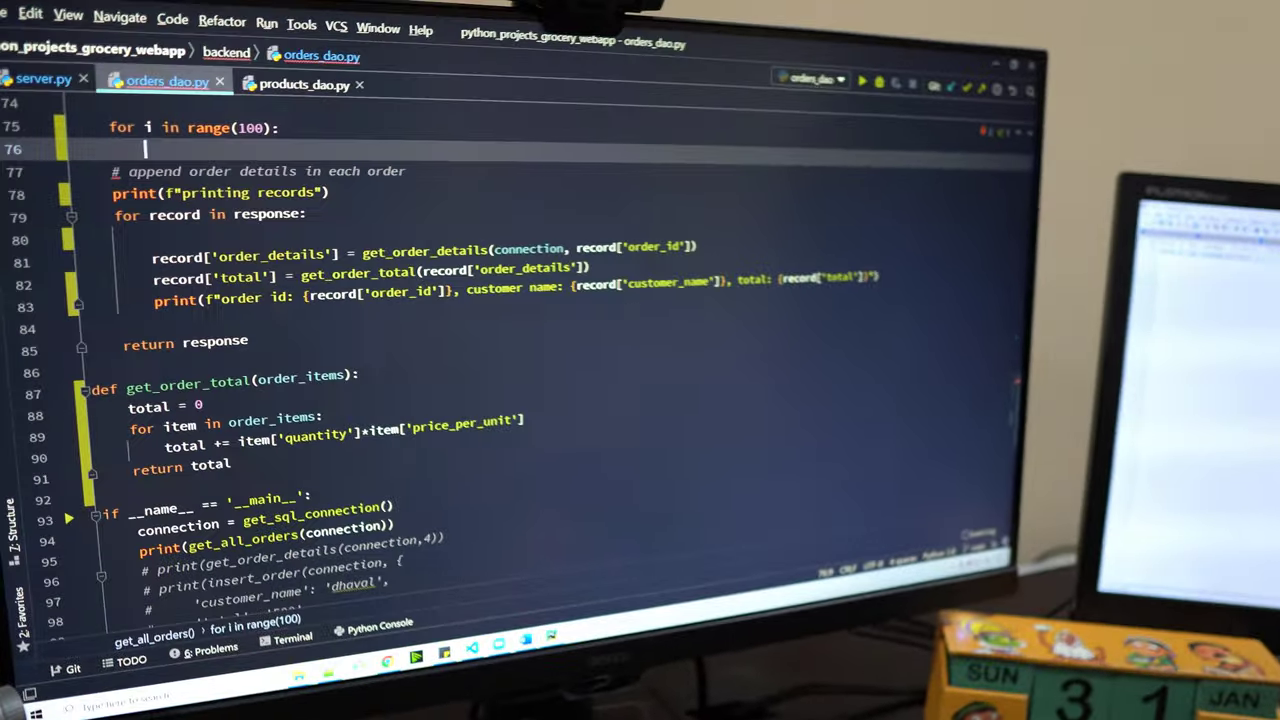
Step: Enter 'n = i' in the editor
{"action": "type", "text": "n = i"}
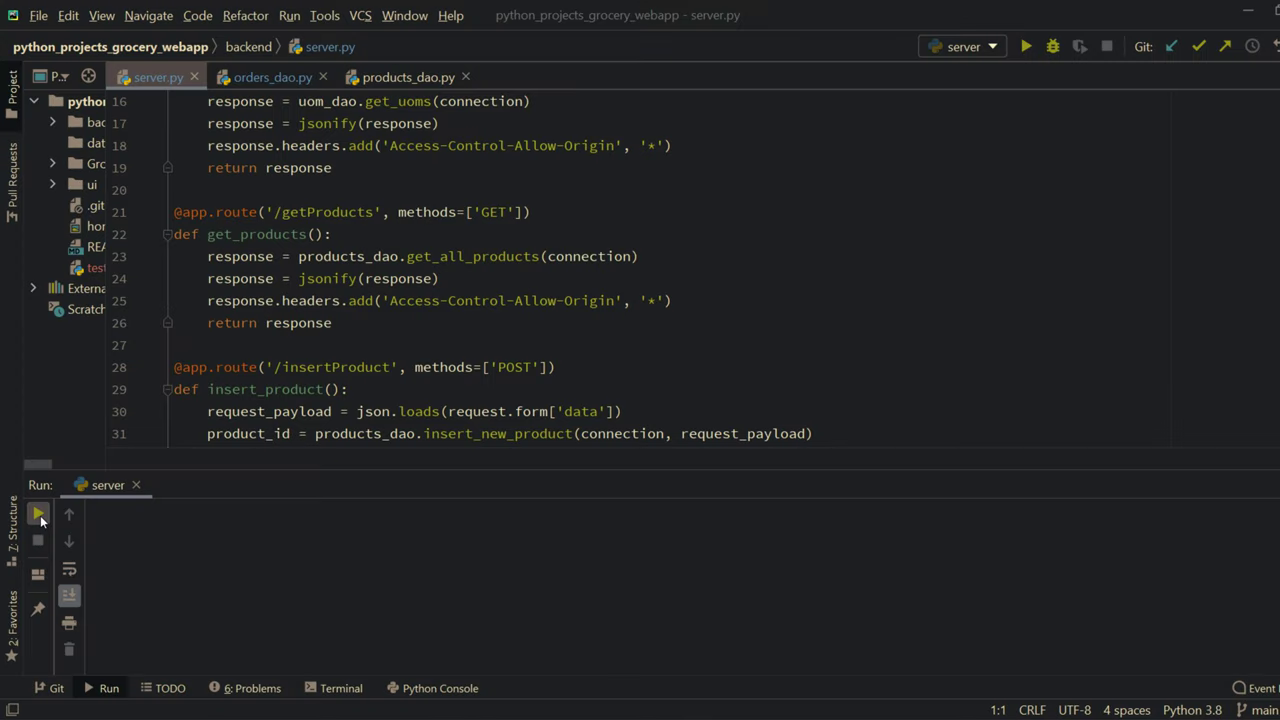
Step: Launch the grocery Flask server configuration from the Run tool window
{"action": "left_click", "coordinate": [1025, 46]}
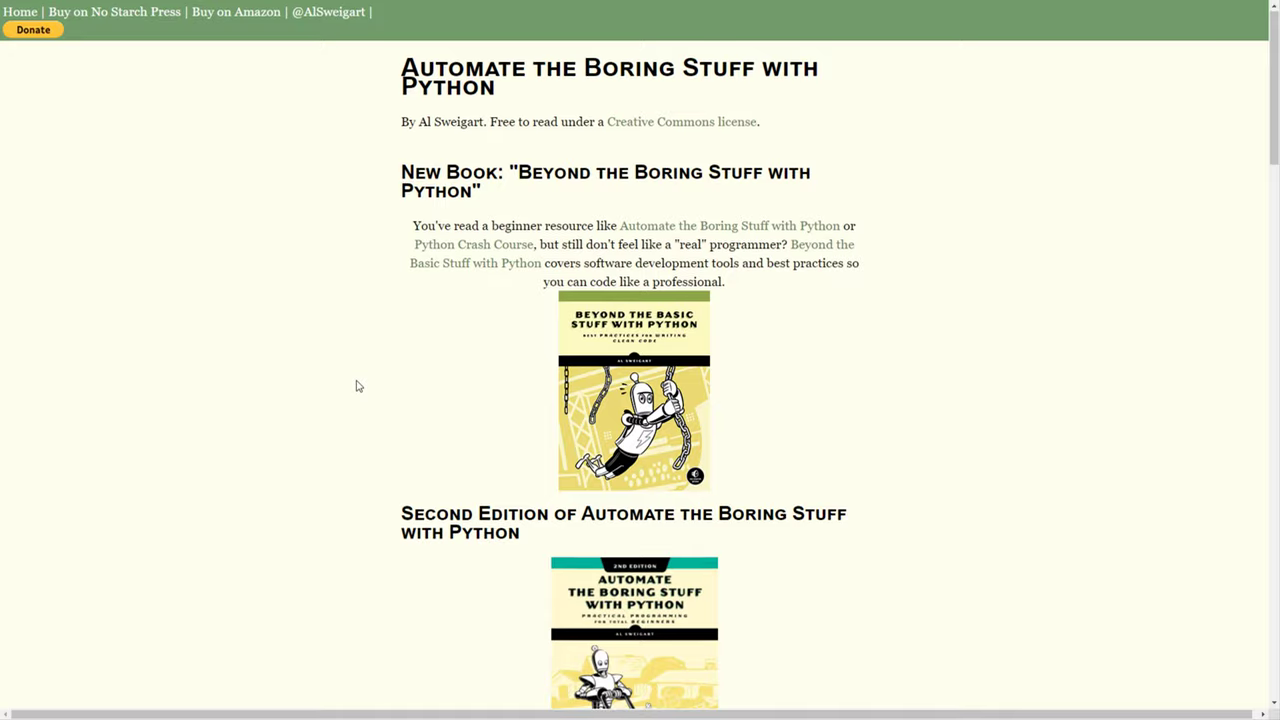
Step: Scroll down the Automate the Boring Stuff home page toward Chapter 2
{"action": "scroll", "scroll_direction": "down", "scroll_amount": 3}
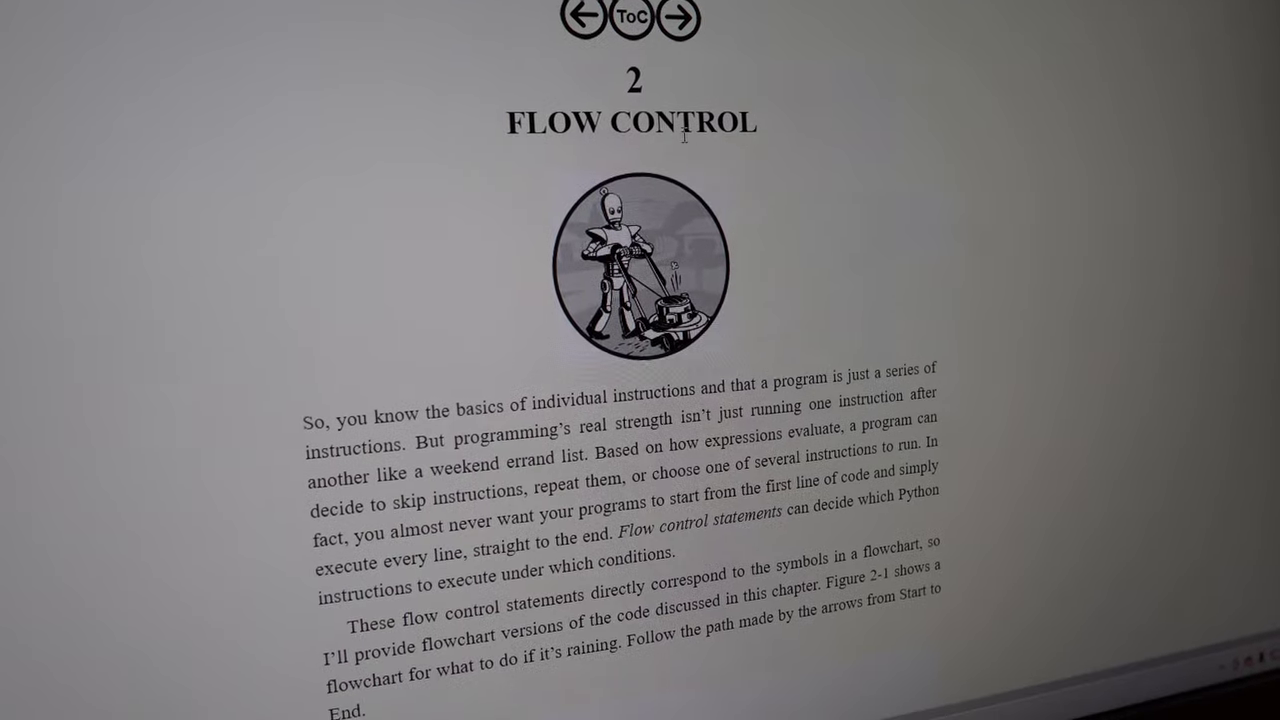
{"action": "scroll", "scroll_direction": "down", "scroll_amount": 3}
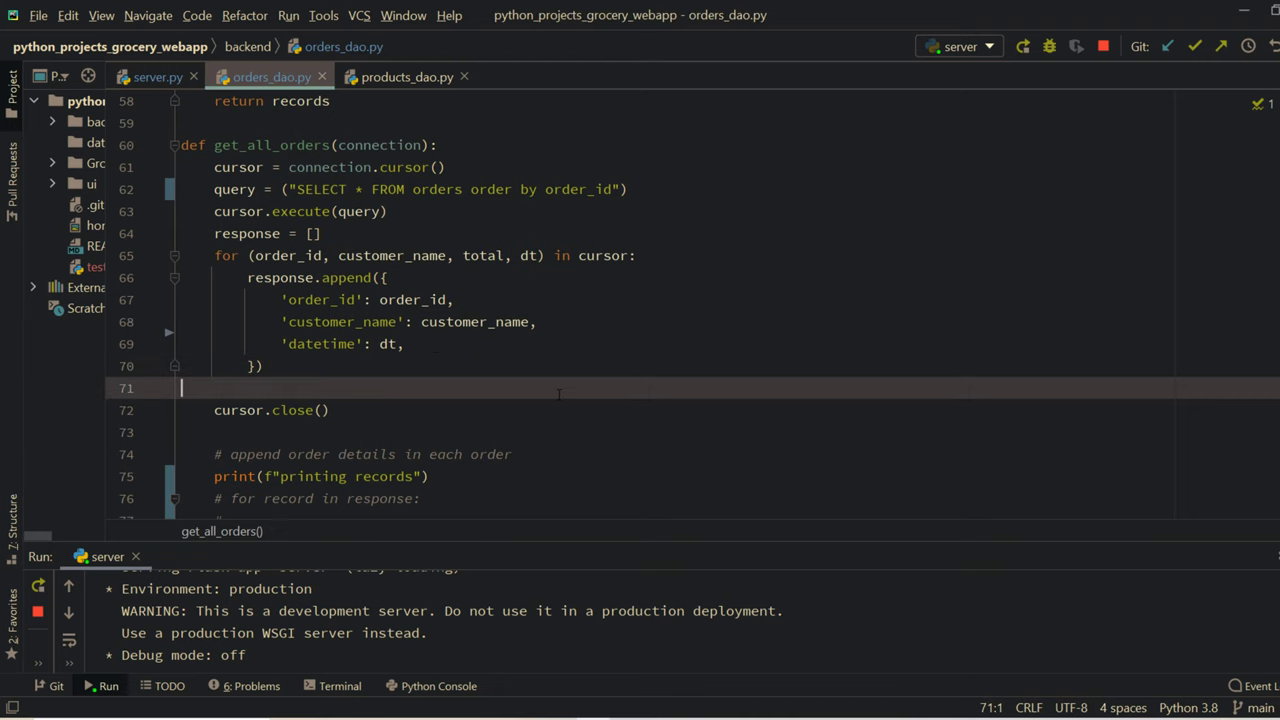
Step: Add a 'total': total entry to the order details dict
{"action": "type", "text": "'total': total,"}
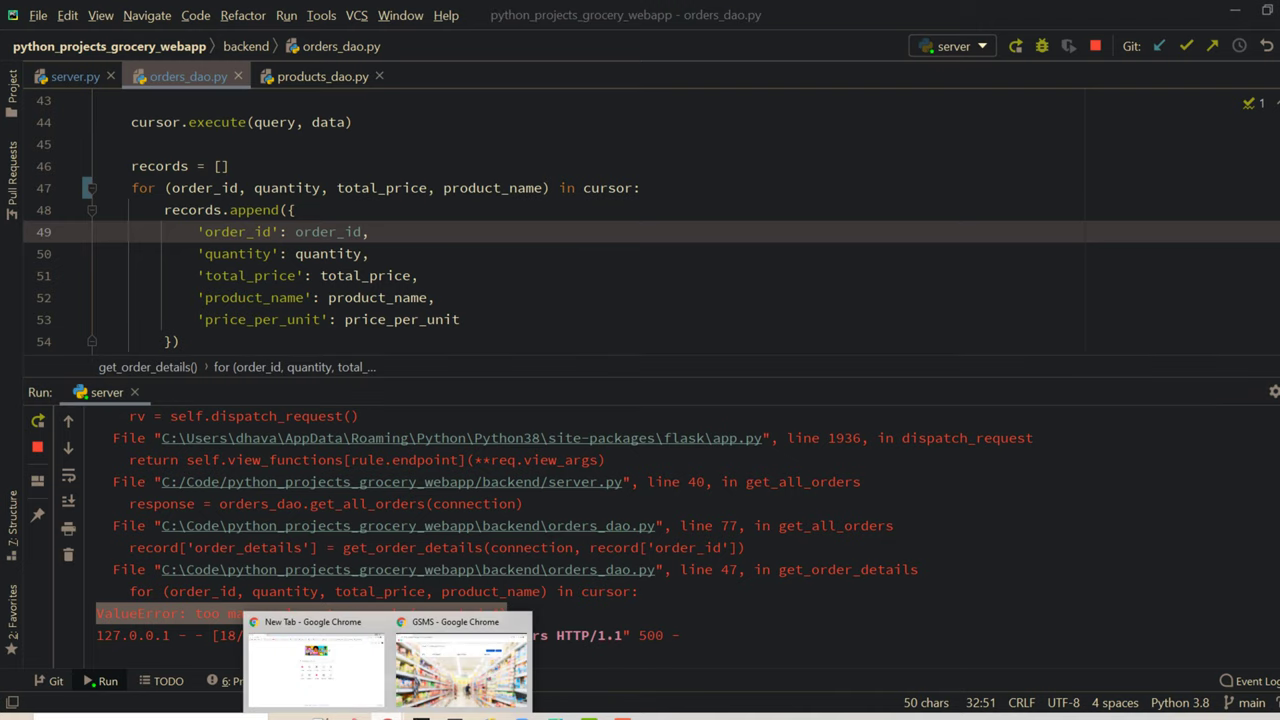
Step: Read the Stack Overflow unpacking answer, then add ', price_per_unit' to the loop tuple
{"action": "left_click", "coordinate": [315, 665]}
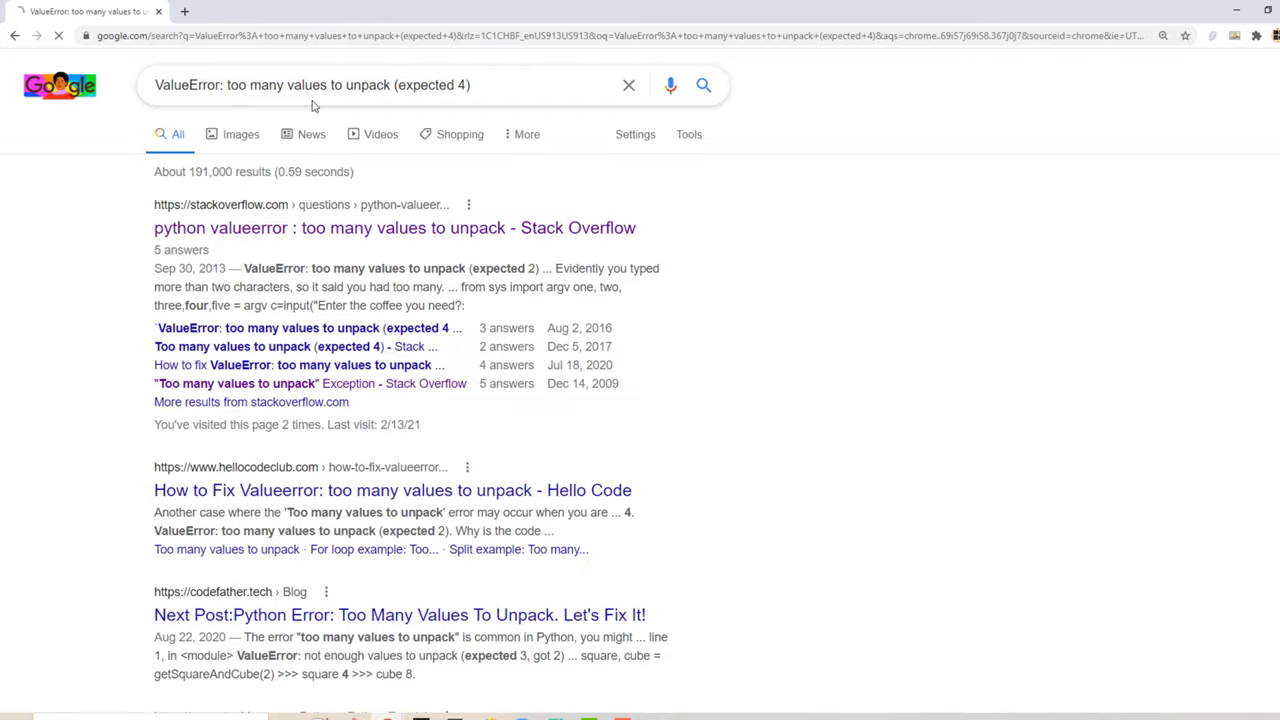
{"action": "mouse_move", "coordinate": [394, 227]}
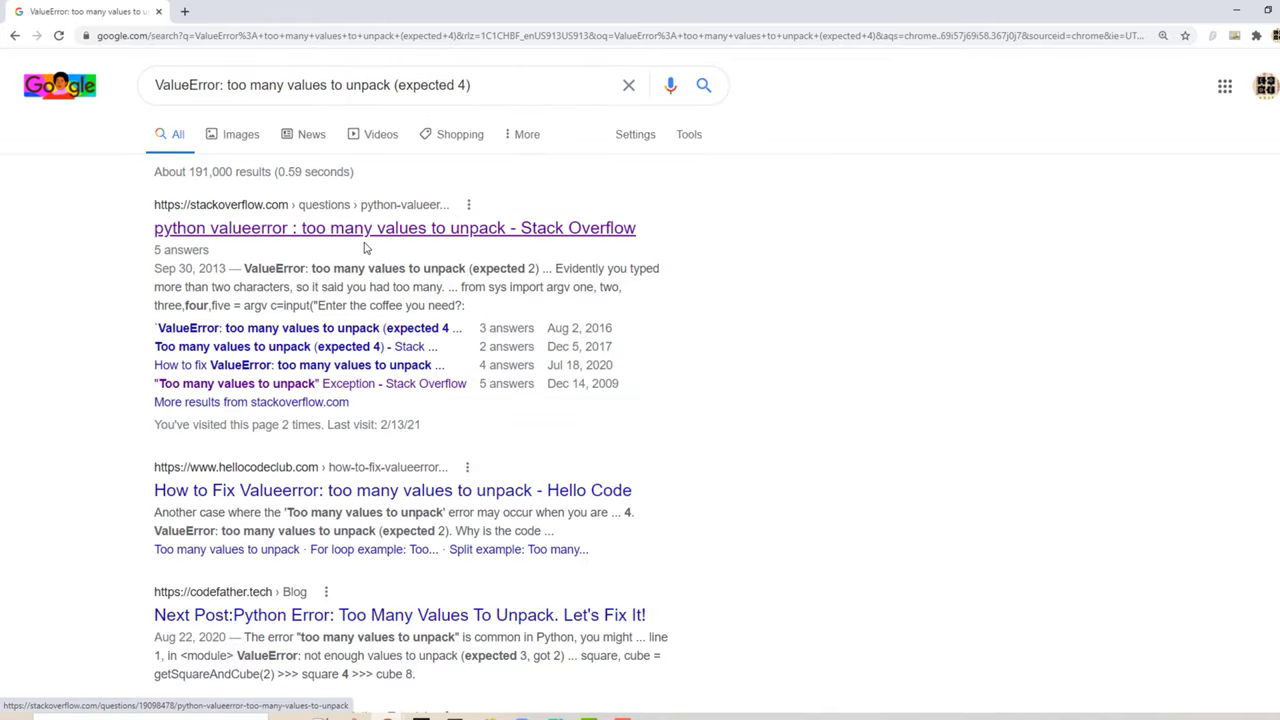
{"action": "left_click", "coordinate": [394, 228]}
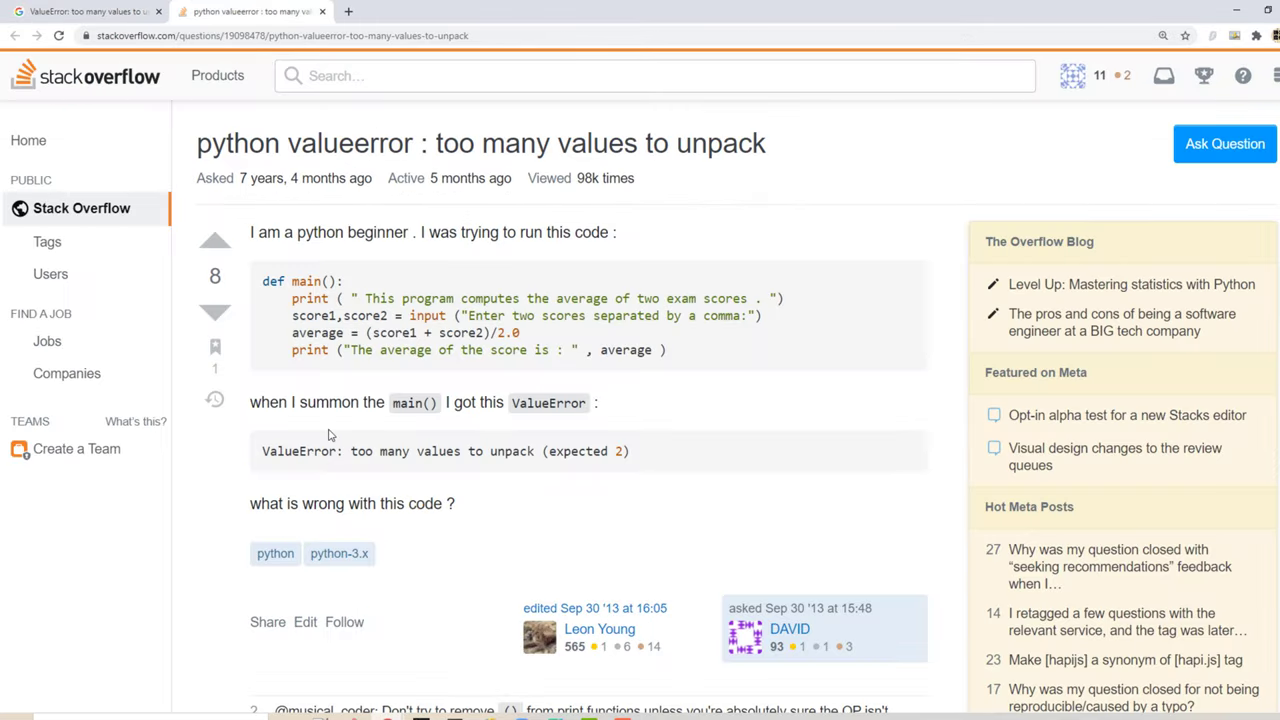
{"action": "scroll", "scroll_direction": "down", "scroll_amount": 3}
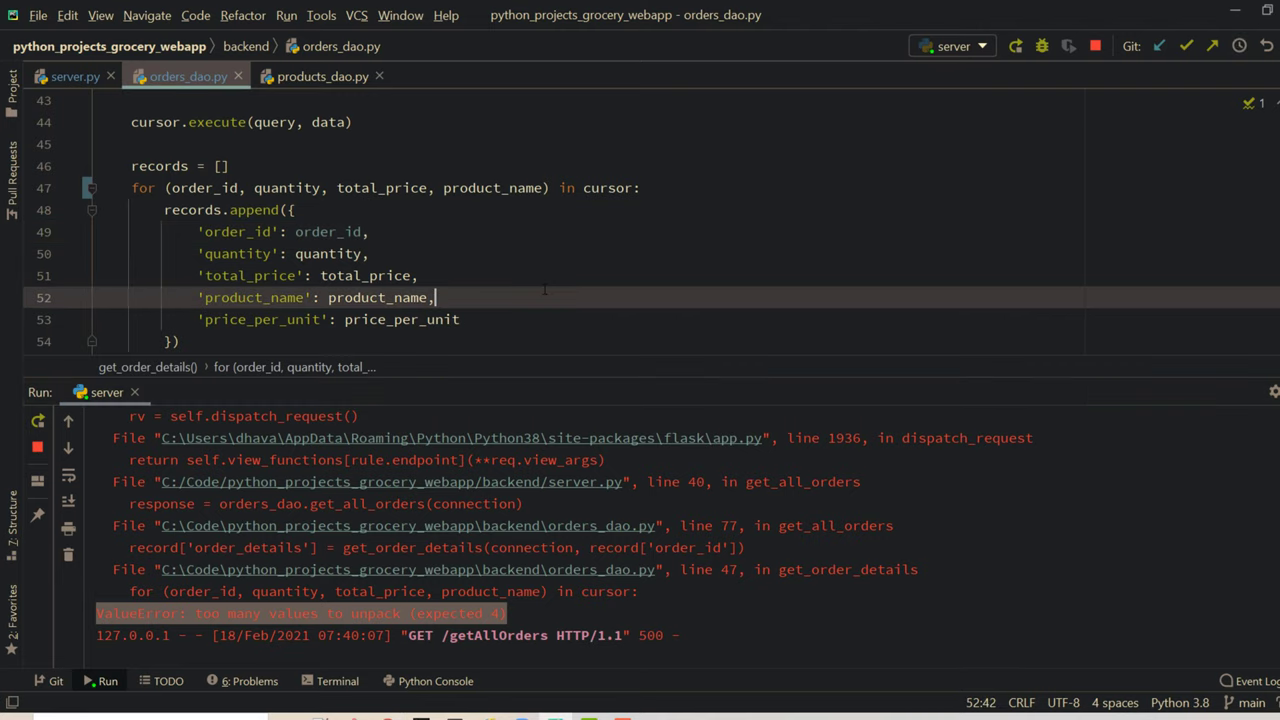
{"action": "type", "text": ", price_per_unit"}
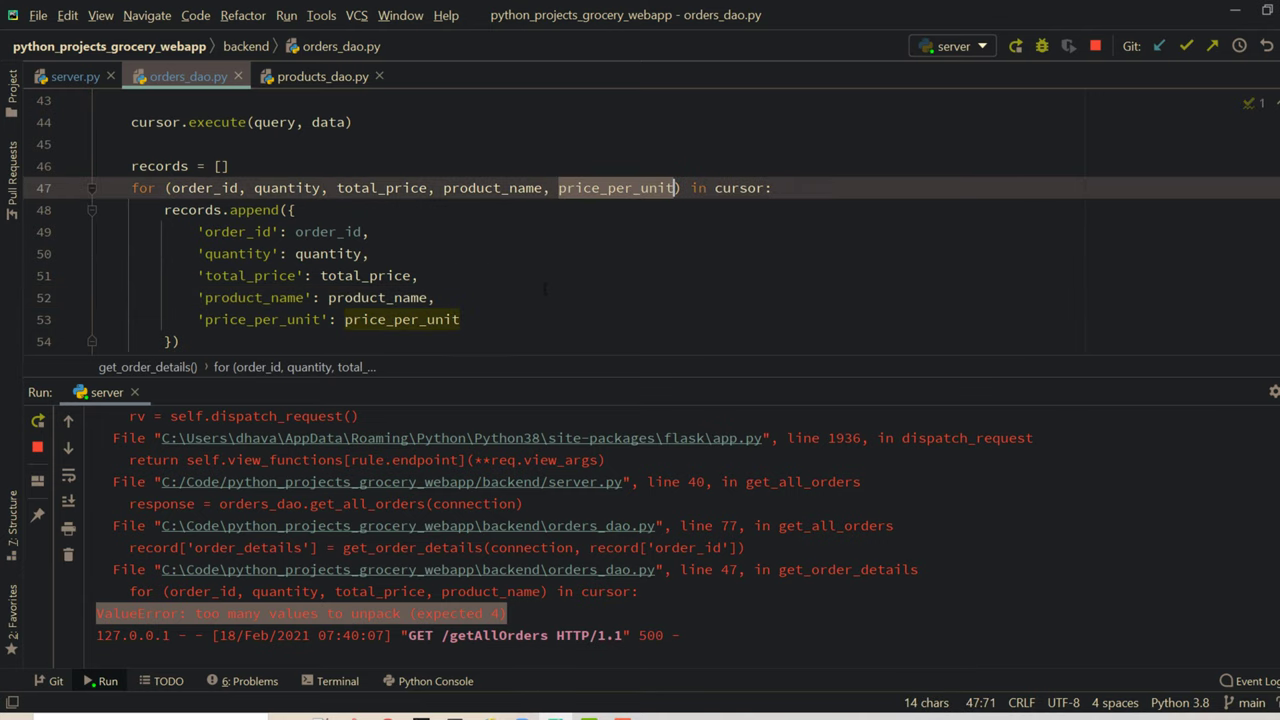